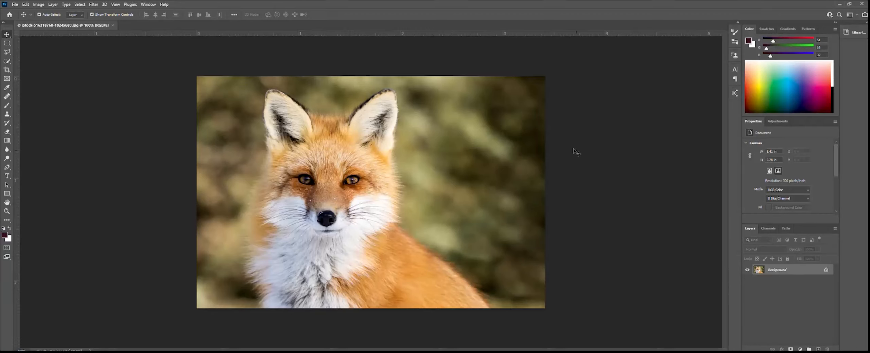
{"action": "mouse_move", "coordinate": [572, 153]}
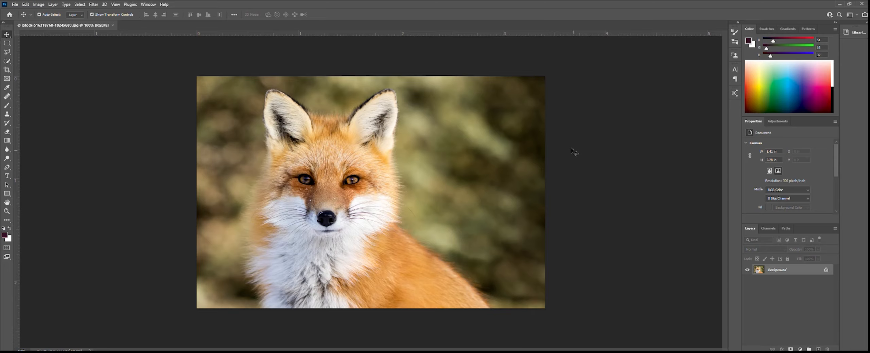
{"action": "mouse_move", "coordinate": [212, 167]}
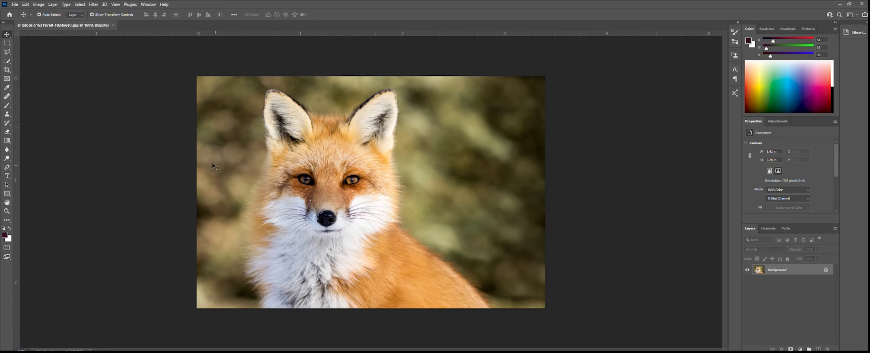
{"action": "mouse_move", "coordinate": [566, 207]}
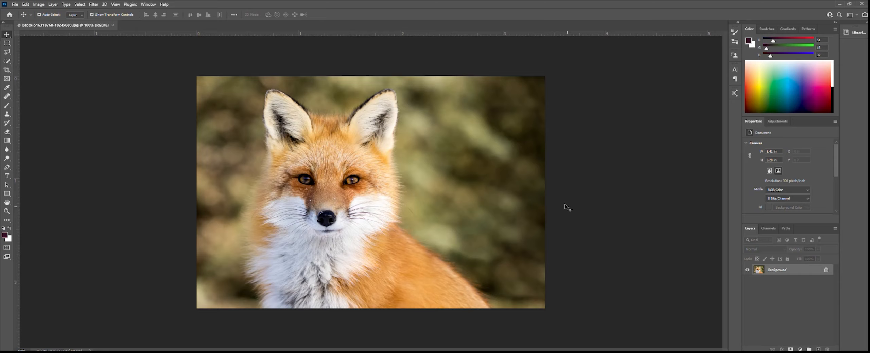
{"action": "mouse_move", "coordinate": [400, 163]}
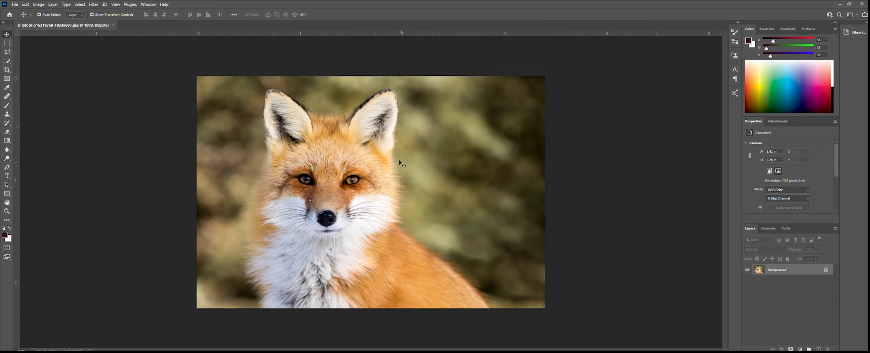
{"action": "mouse_move", "coordinate": [360, 142]}
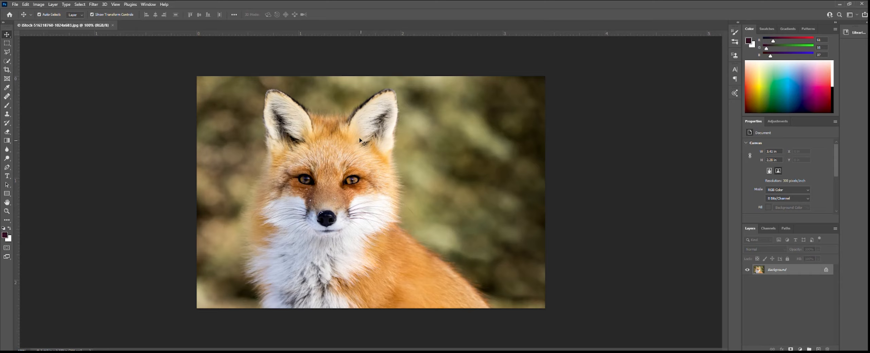
{"action": "mouse_move", "coordinate": [404, 152]}
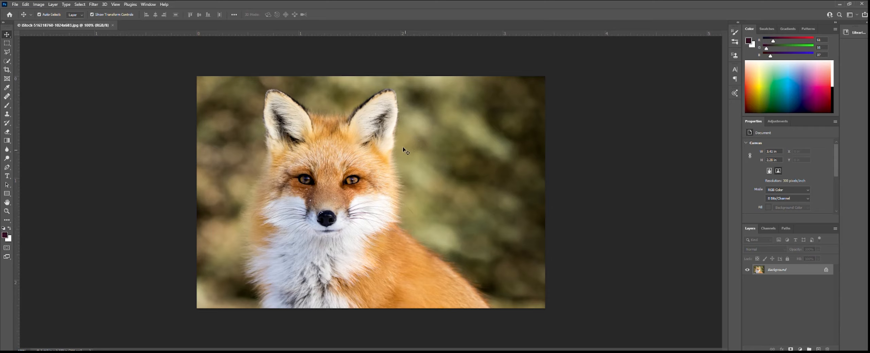
{"action": "mouse_move", "coordinate": [239, 178]}
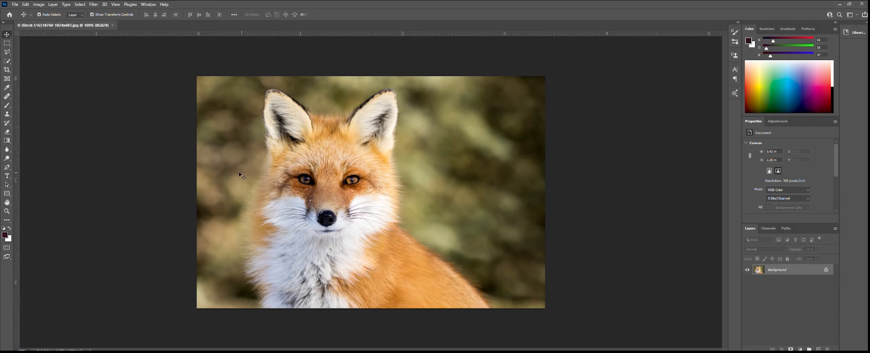
{"action": "mouse_move", "coordinate": [354, 142]}
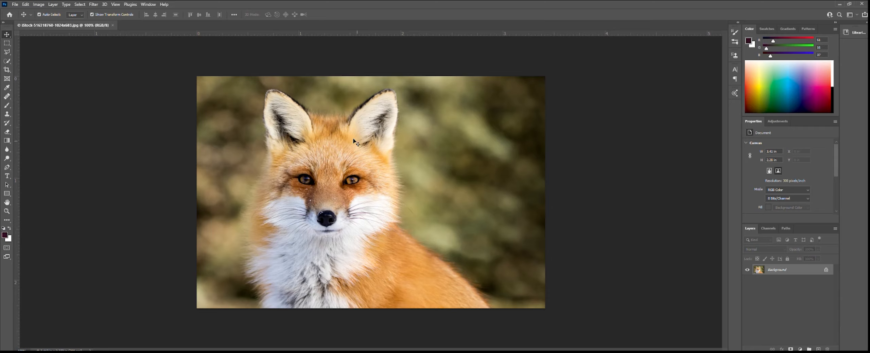
{"action": "mouse_move", "coordinate": [313, 159]}
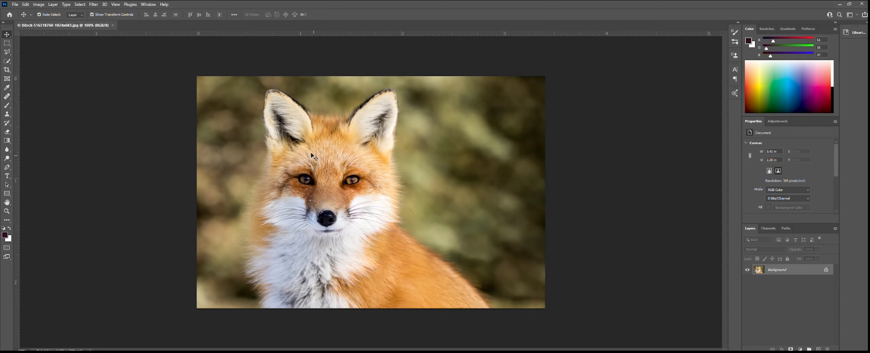
{"action": "mouse_move", "coordinate": [232, 148]}
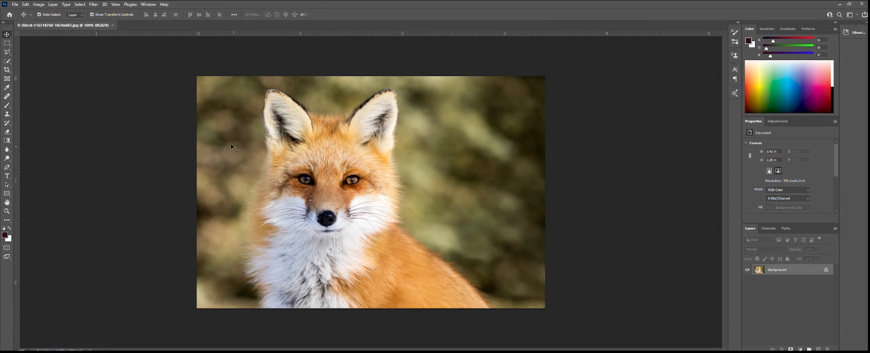
{"action": "mouse_move", "coordinate": [154, 115]}
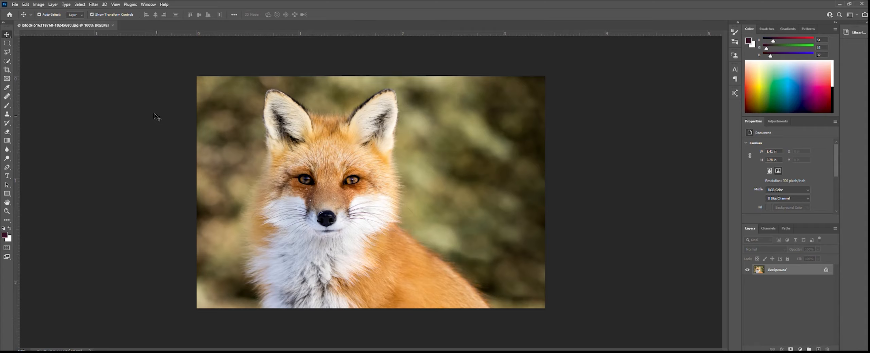
{"action": "mouse_move", "coordinate": [161, 127]}
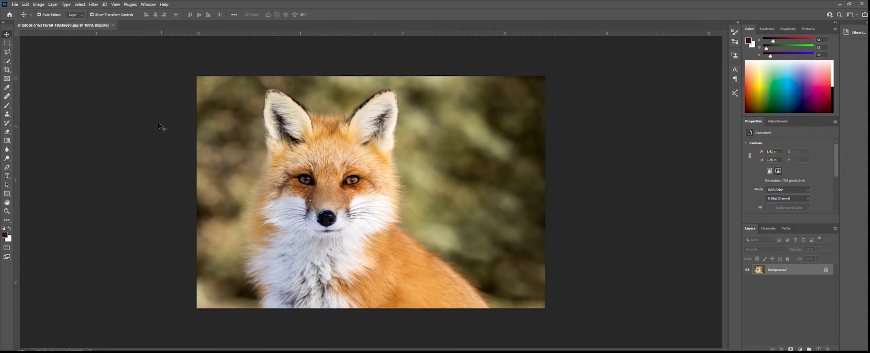
- Crop the fox photo to a tall portrait framing its face and chest
{"action": "left_click", "coordinate": [5, 70]}
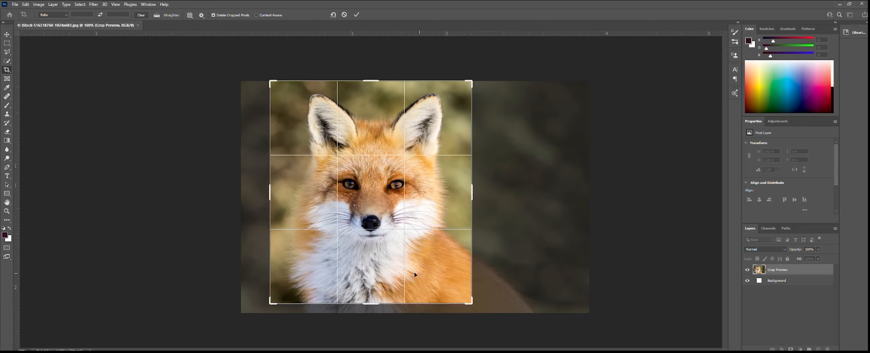
{"action": "mouse_move", "coordinate": [420, 237]}
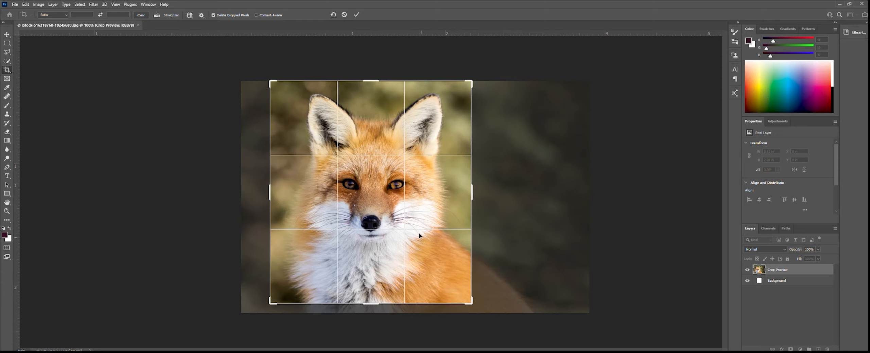
{"action": "key", "text": "Enter"}
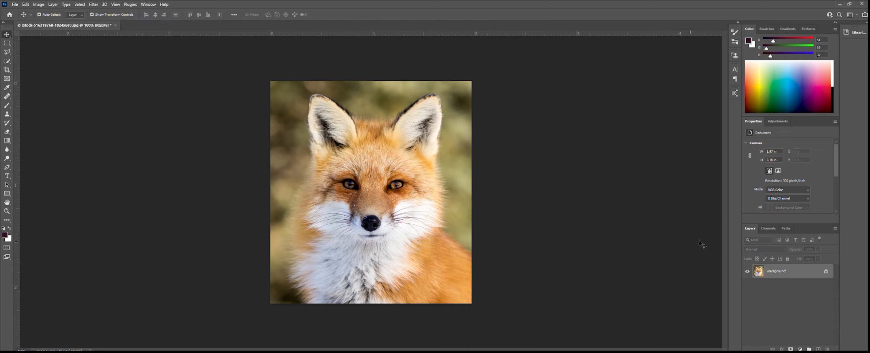
{"action": "mouse_move", "coordinate": [648, 238]}
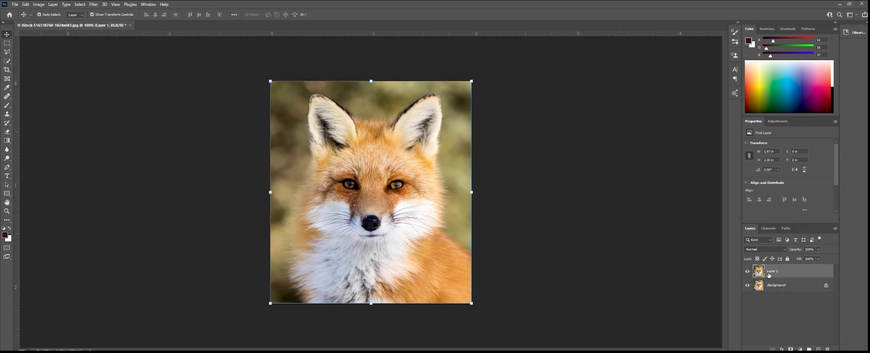
- Duplicate the cropped Background layer into Layer 1 above it
{"action": "left_click", "coordinate": [748, 271]}
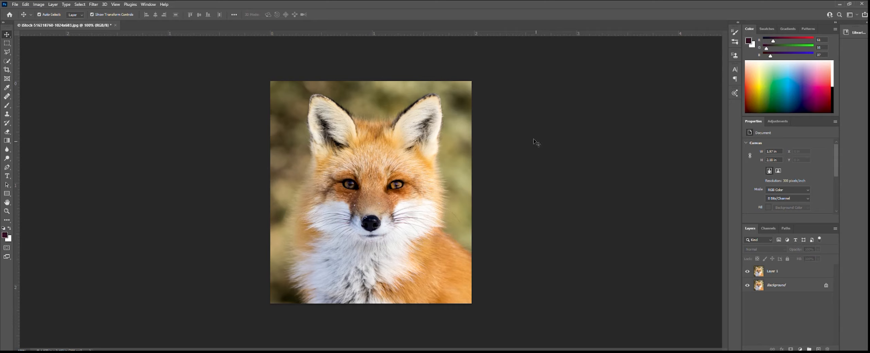
{"action": "mouse_move", "coordinate": [528, 166]}
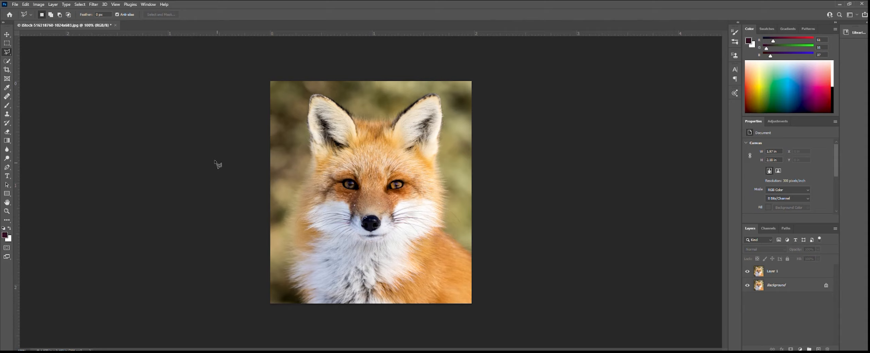
{"action": "mouse_move", "coordinate": [32, 55]}
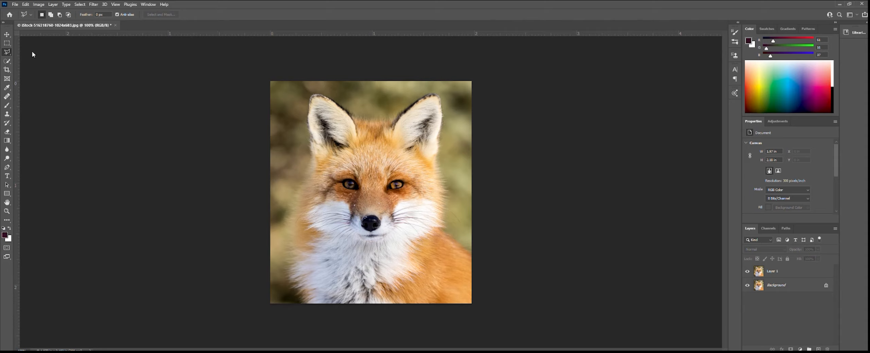
{"action": "mouse_move", "coordinate": [33, 59]}
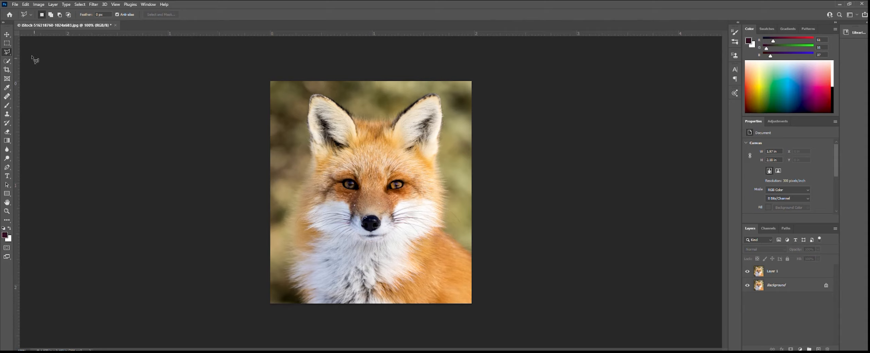
{"action": "mouse_move", "coordinate": [338, 294]}
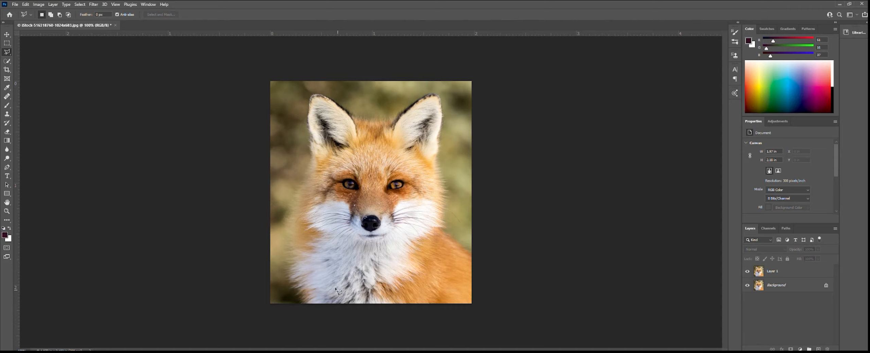
{"action": "mouse_move", "coordinate": [339, 288]}
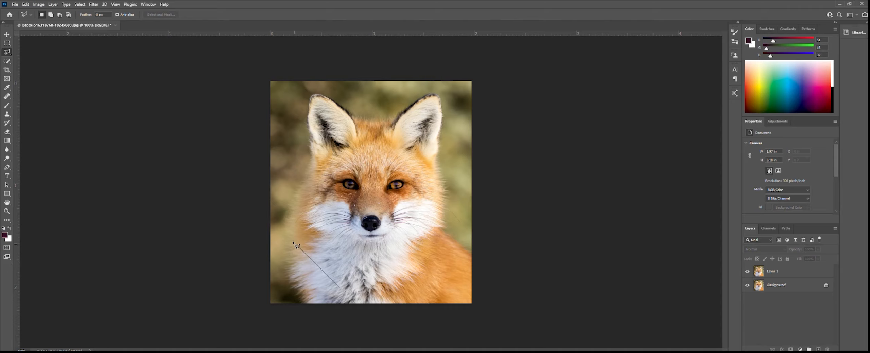
{"action": "mouse_move", "coordinate": [307, 260]}
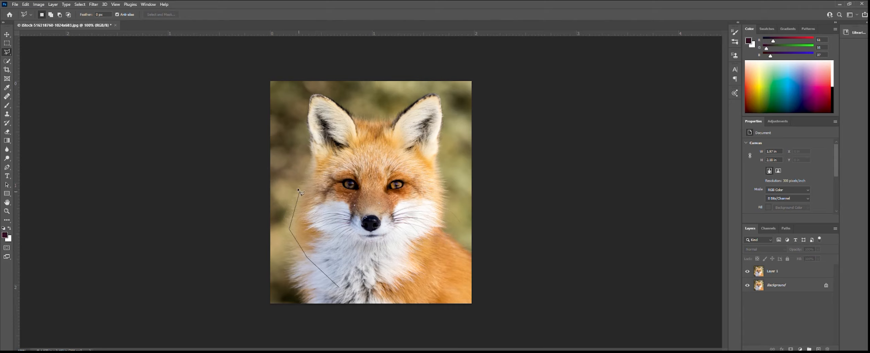
- Trace the left half of the fox's head and isolate it on Layer 1
{"action": "left_click", "coordinate": [306, 115]}
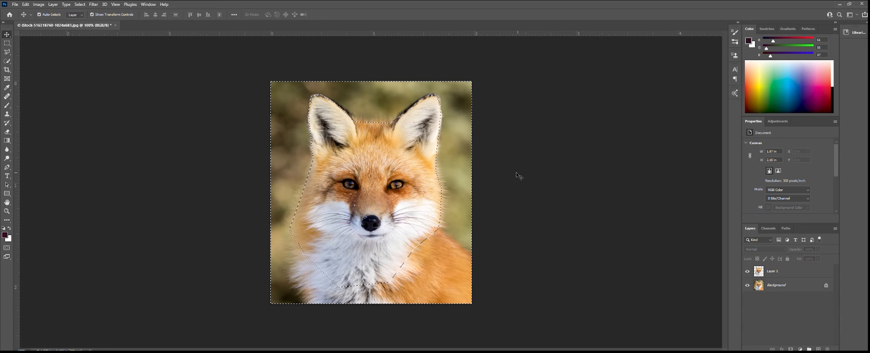
{"action": "left_click", "coordinate": [748, 285]}
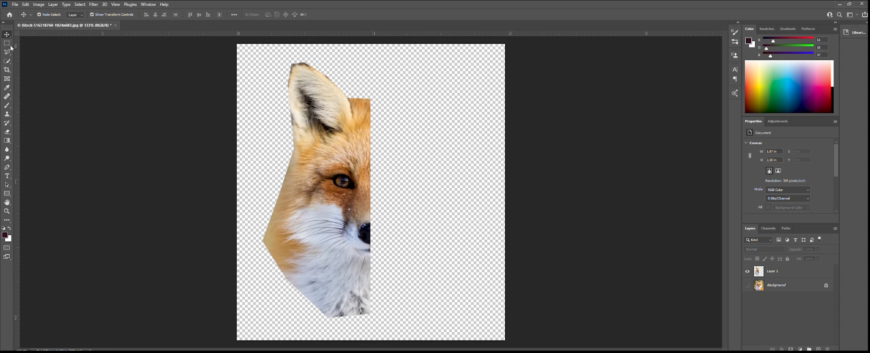
- Select a triangular patch between the fox's ear and the straight cut edge
{"action": "left_click", "coordinate": [6, 52]}
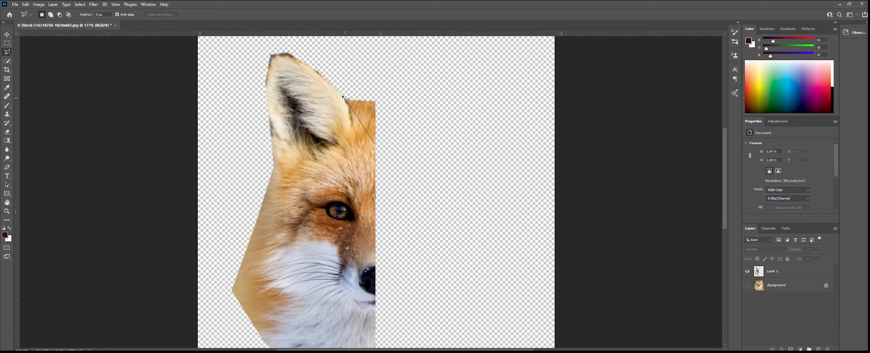
{"action": "left_click", "coordinate": [377, 140]}
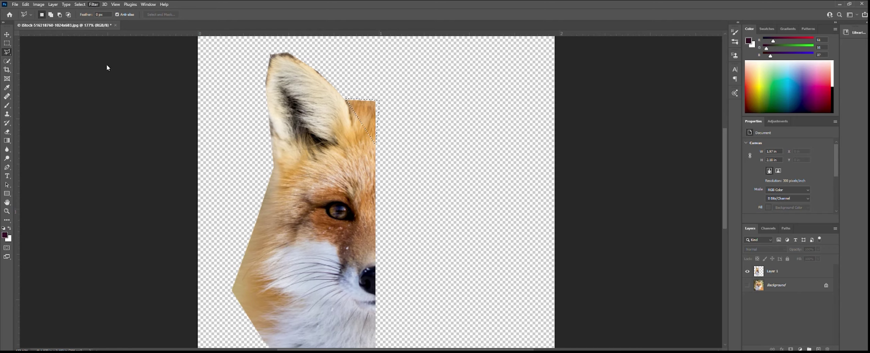
{"action": "left_click", "coordinate": [4, 35]}
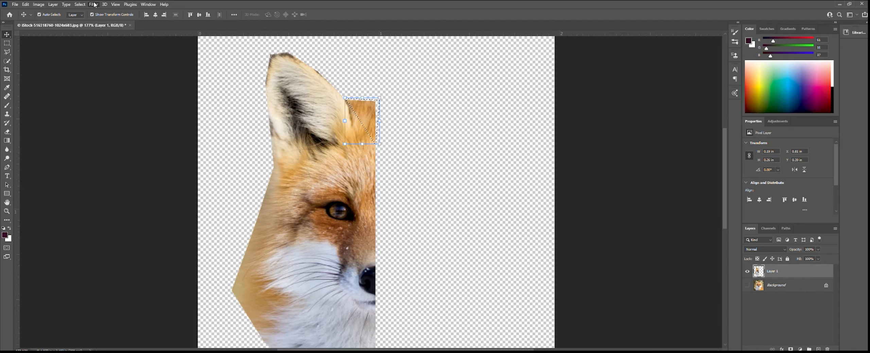
{"action": "mouse_move", "coordinate": [163, 90]}
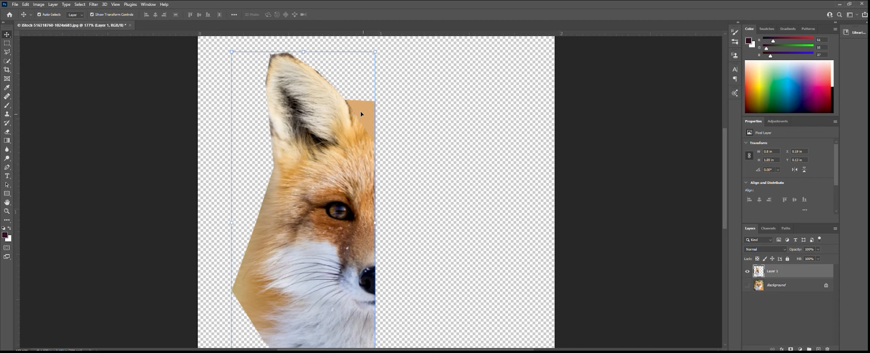
{"action": "mouse_move", "coordinate": [373, 118]}
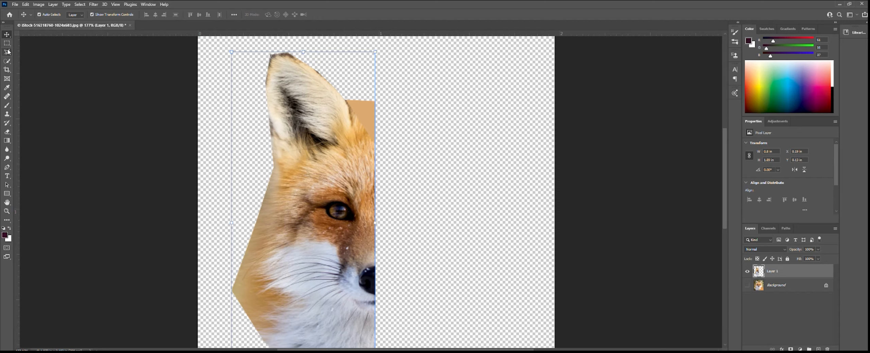
{"action": "left_click", "coordinate": [6, 52]}
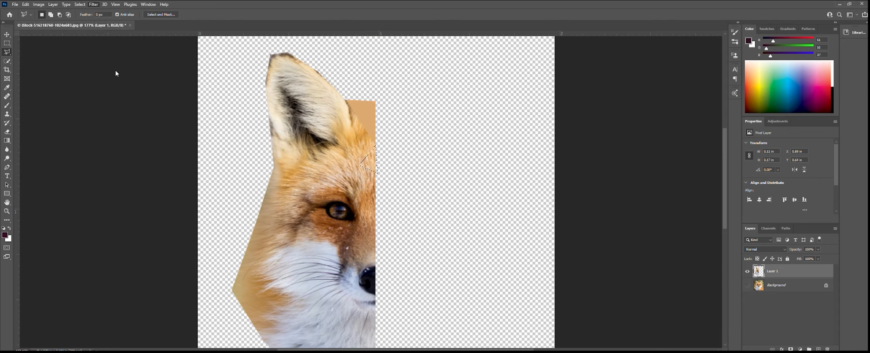
{"action": "mouse_move", "coordinate": [182, 91]}
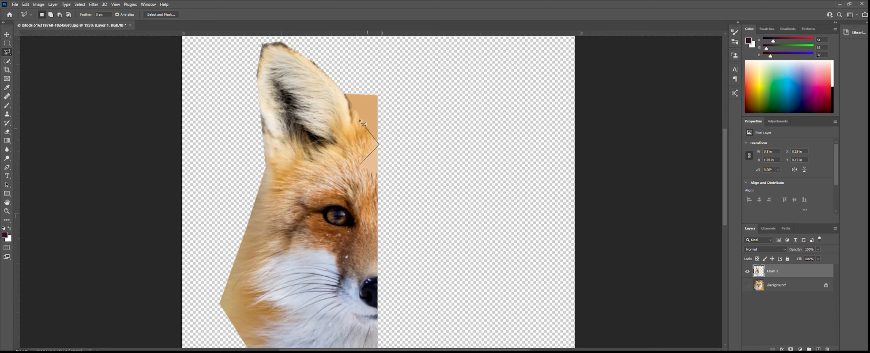
{"action": "mouse_move", "coordinate": [362, 118]}
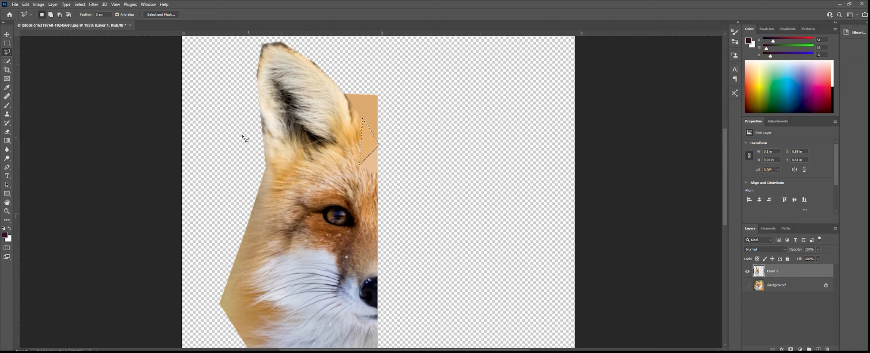
{"action": "mouse_move", "coordinate": [127, 107]}
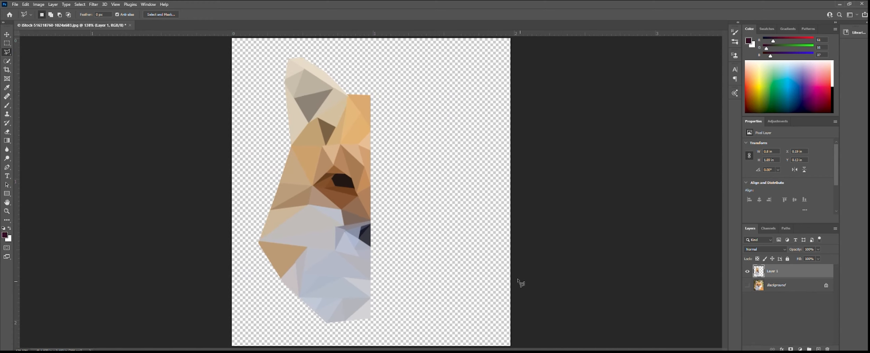
{"action": "mouse_move", "coordinate": [51, 29]}
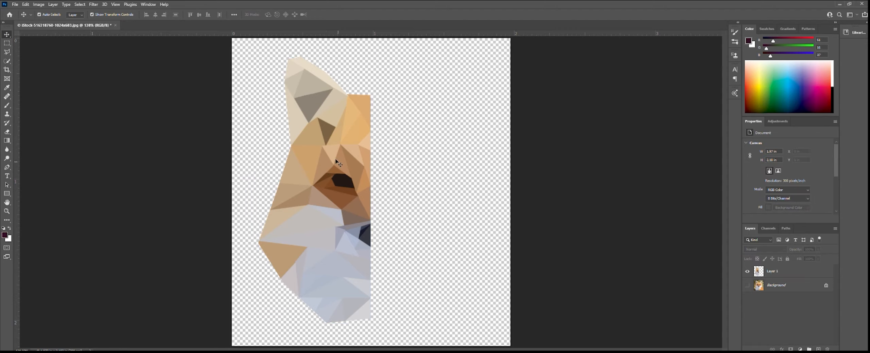
{"action": "mouse_move", "coordinate": [322, 245]}
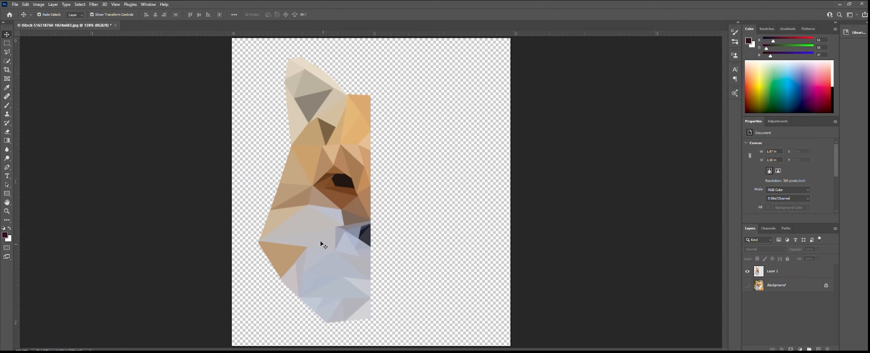
{"action": "mouse_move", "coordinate": [162, 171]}
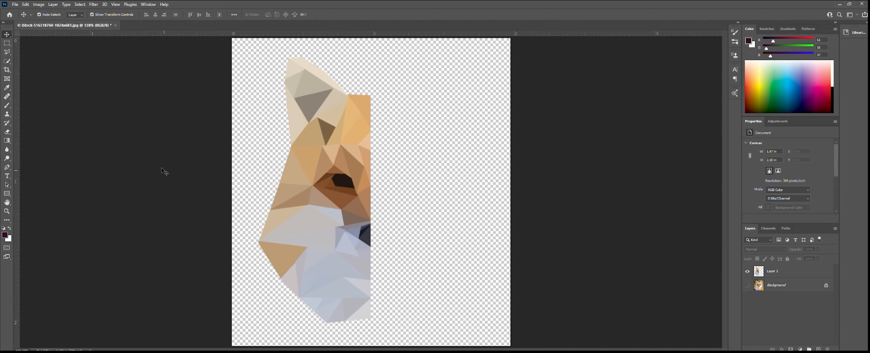
{"action": "mouse_move", "coordinate": [165, 158]}
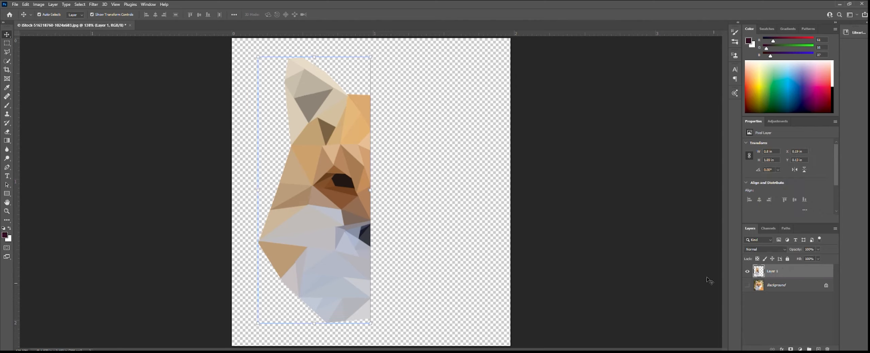
{"action": "mouse_move", "coordinate": [660, 236]}
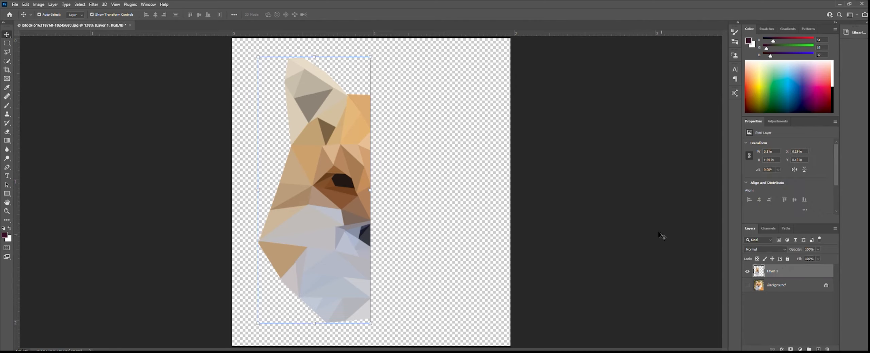
- Copy the faceted Layer 1 with Ctrl+J, creating Layer 1 copy
{"action": "key", "text": "ctrl+j"}
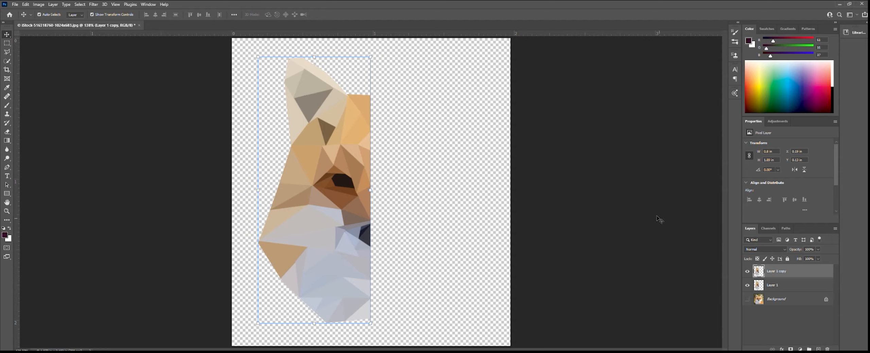
{"action": "mouse_move", "coordinate": [792, 274]}
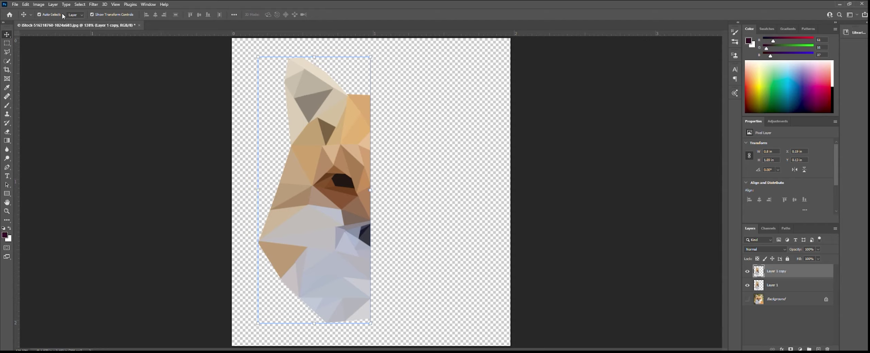
{"action": "mouse_move", "coordinate": [58, 162]}
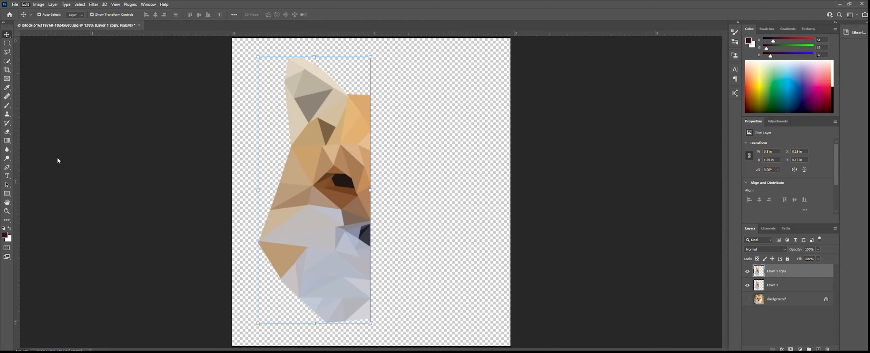
{"action": "mouse_move", "coordinate": [129, 240]}
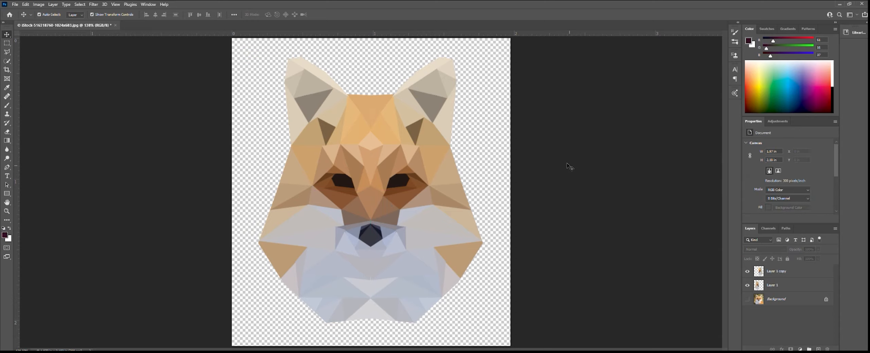
{"action": "mouse_move", "coordinate": [581, 165]}
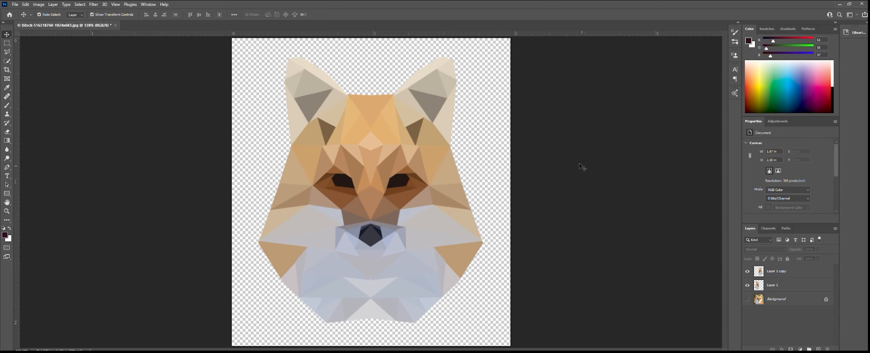
{"action": "mouse_move", "coordinate": [588, 178]}
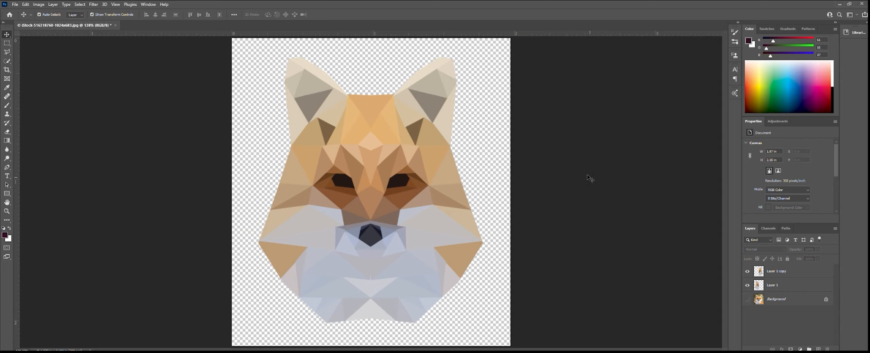
{"action": "mouse_move", "coordinate": [737, 312]}
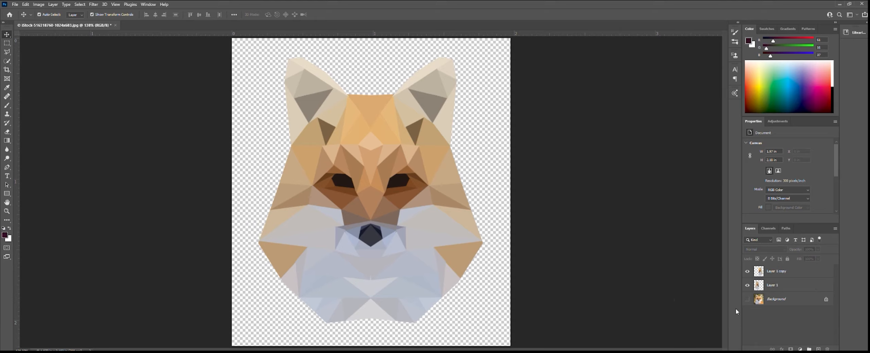